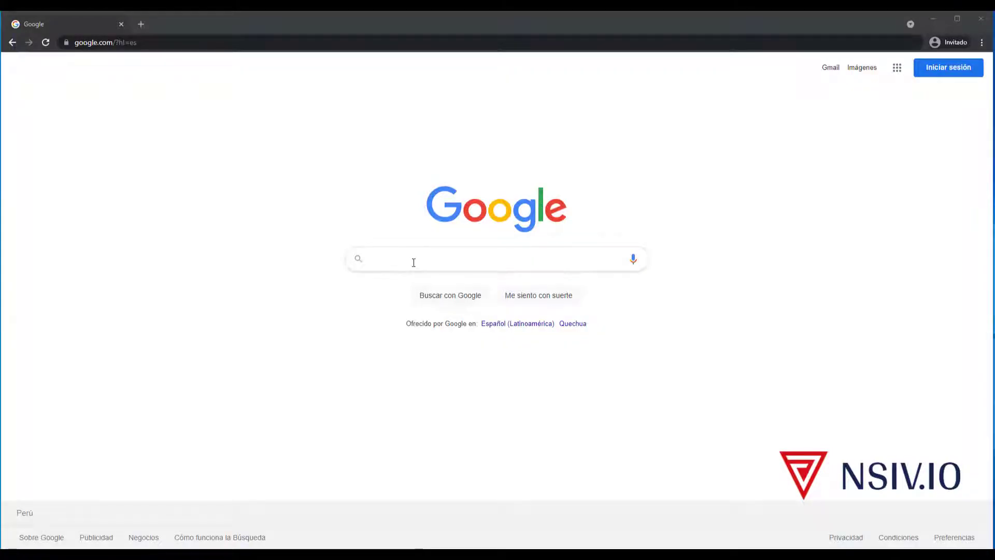
Step: Search Google for bluecfd to reach the blueCFD-Core Project site
type("bluecfd.github.io/Core/")
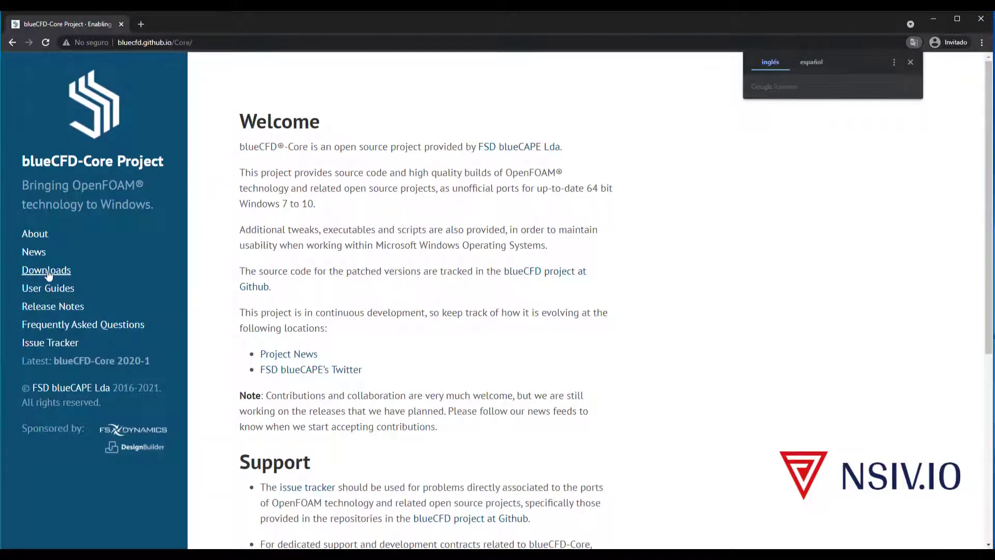
Step: Download blueCFD-Core-2020-1-win64-setup.exe from the project's Downloads page
left_click(45, 270)
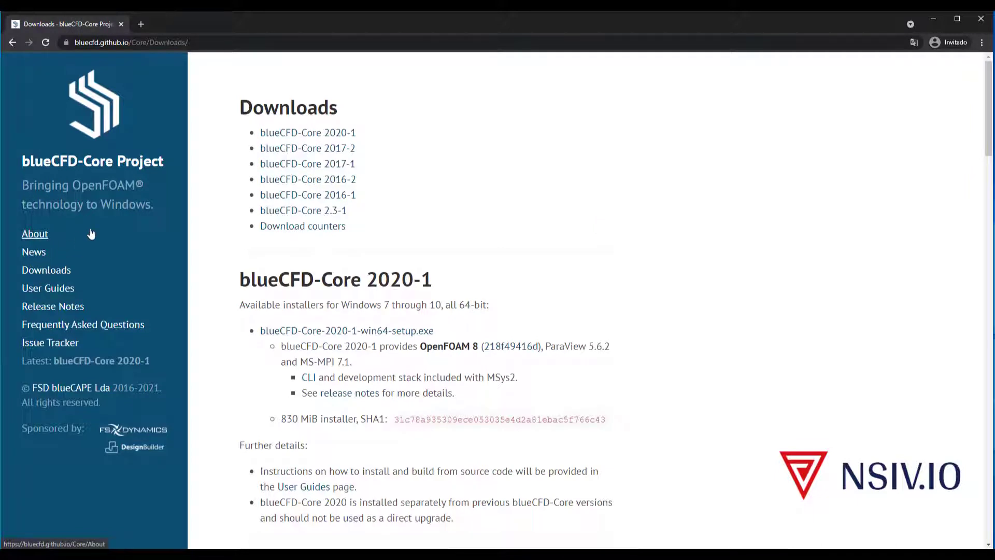
mouse_move(278, 354)
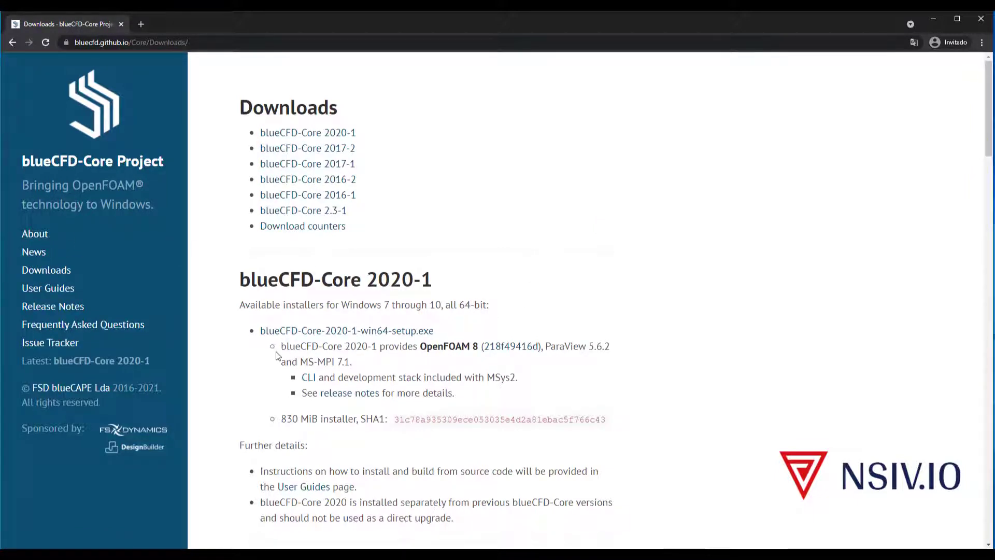
mouse_move(284, 336)
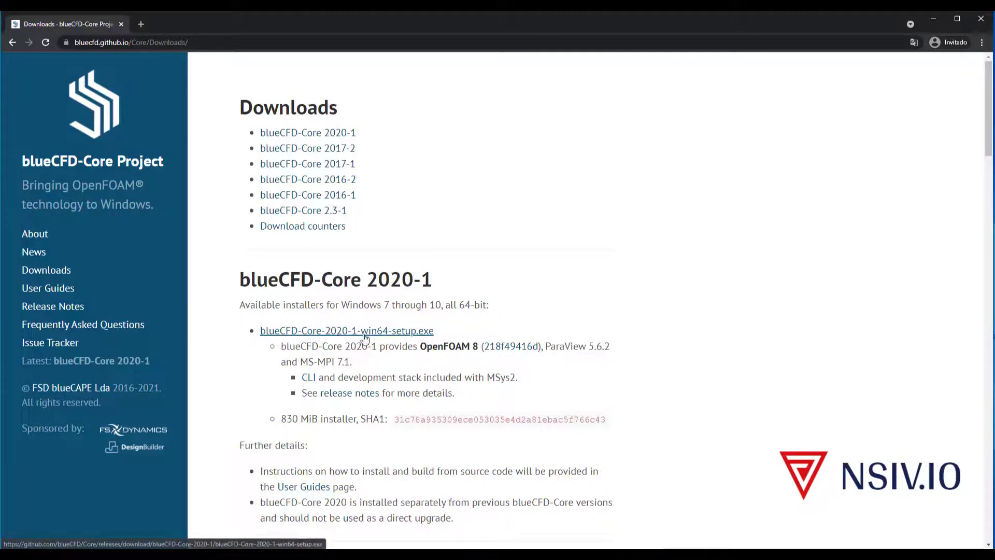
mouse_move(427, 337)
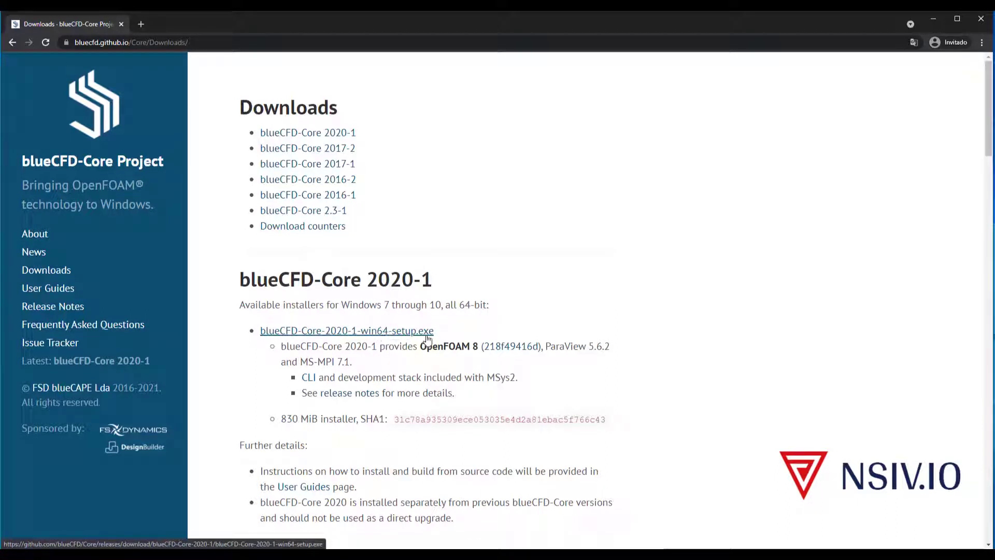
left_click(346, 330)
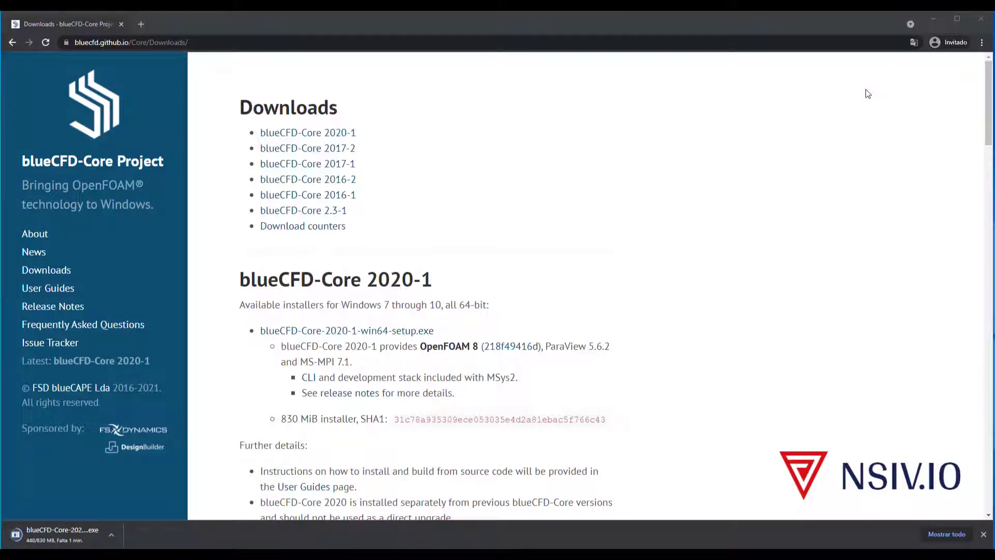
mouse_move(722, 318)
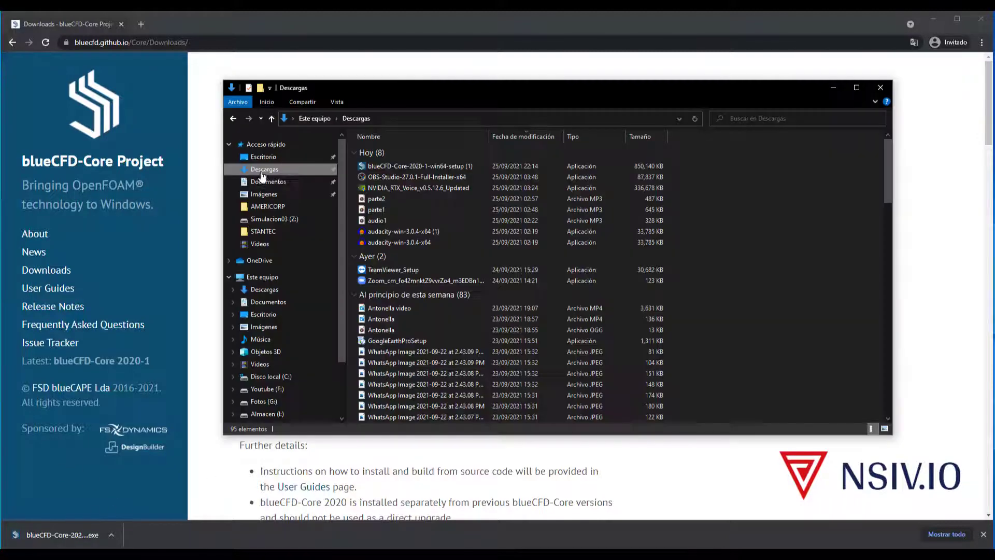
Step: Run the downloaded blueCFD-Core-2020-1-win64-setup installer from the Descargas folder
left_click(418, 166)
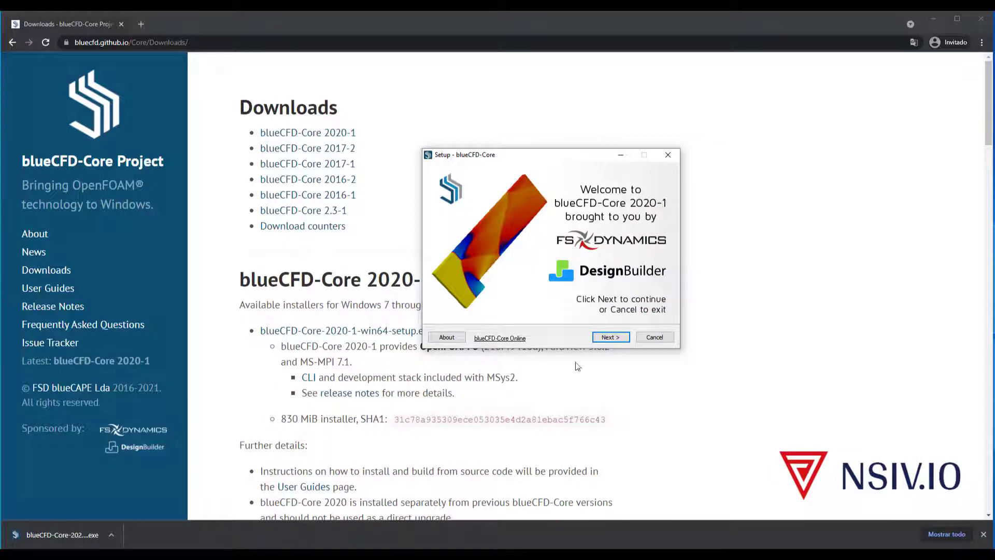
Step: Pass the welcome and notes pages and accept the license agreement
left_click(610, 337)
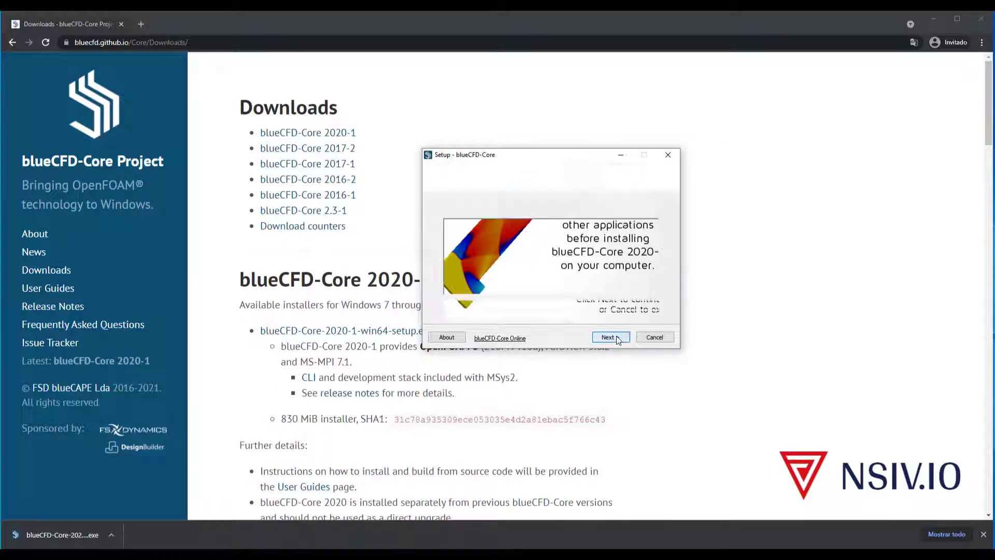
left_click(610, 337)
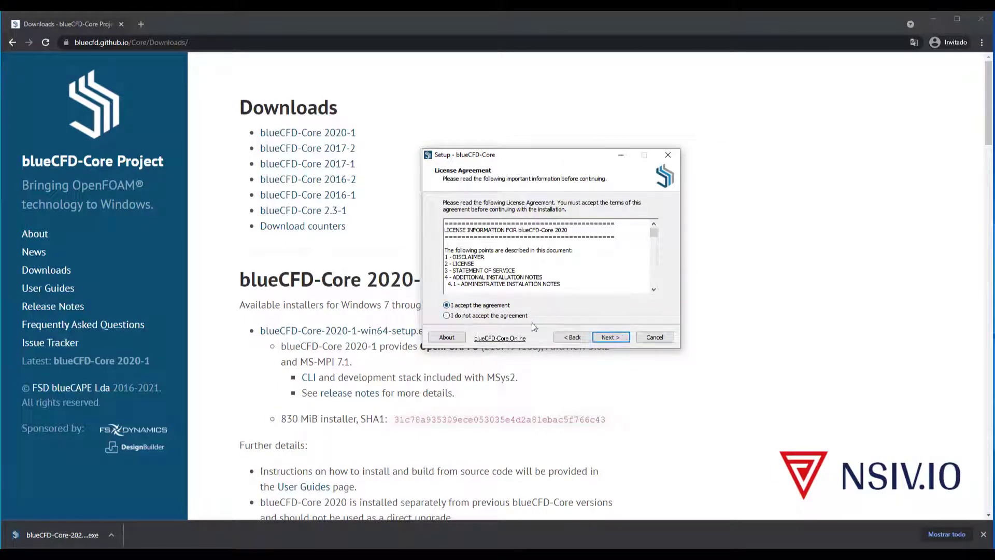
left_click(610, 337)
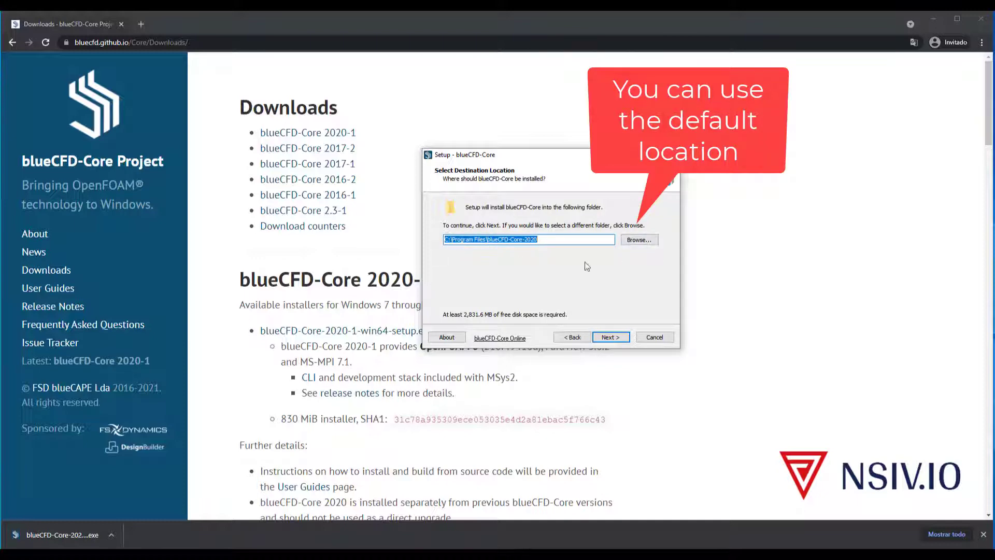
Step: Change the install destination to drive Simulacion02 (Y:), giving Y:\blueCFD-Core-2020
left_click(638, 239)
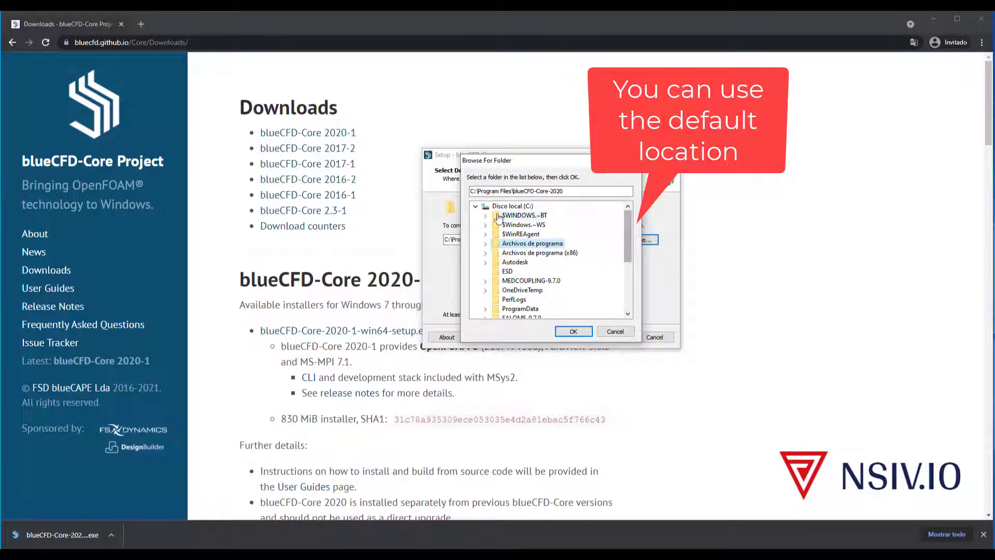
left_click(485, 206)
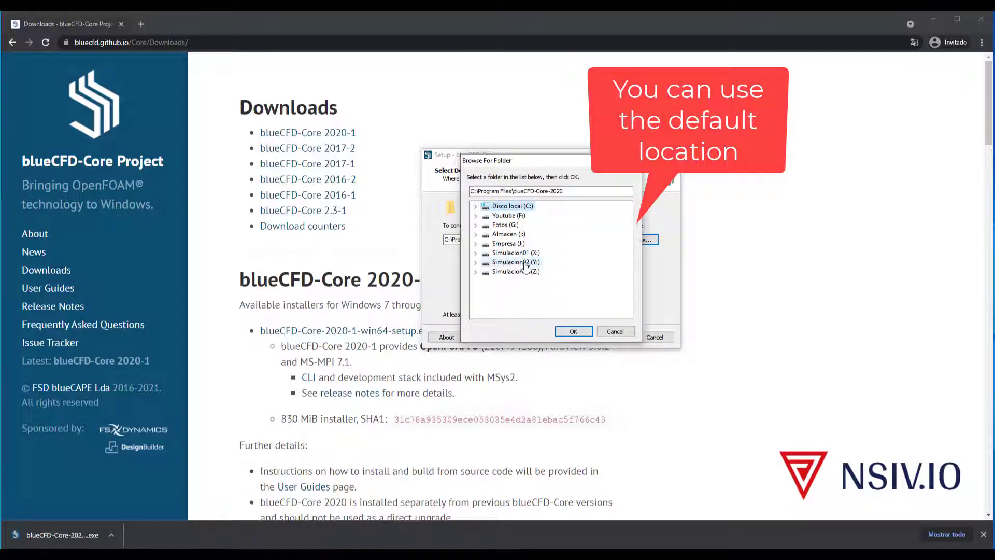
left_click(516, 261)
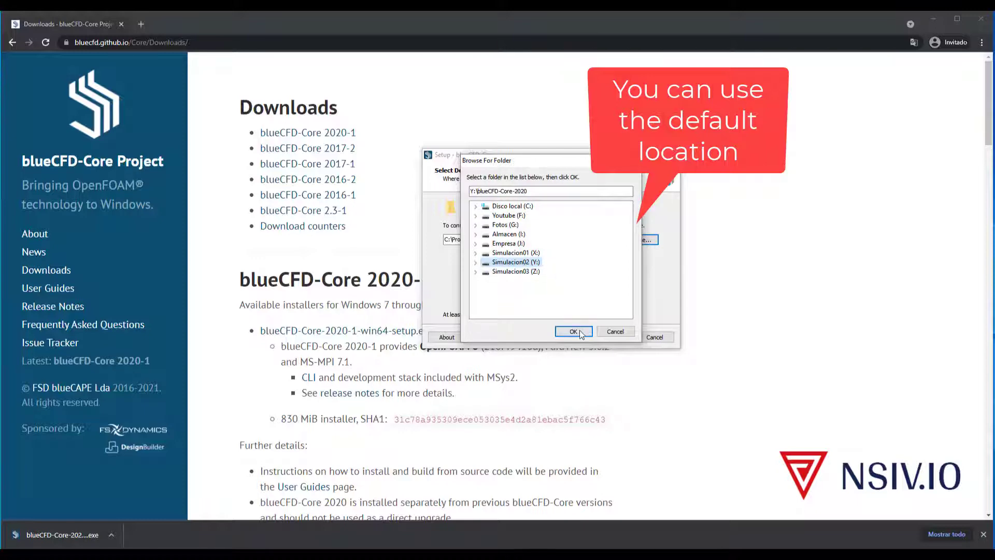
left_click(574, 332)
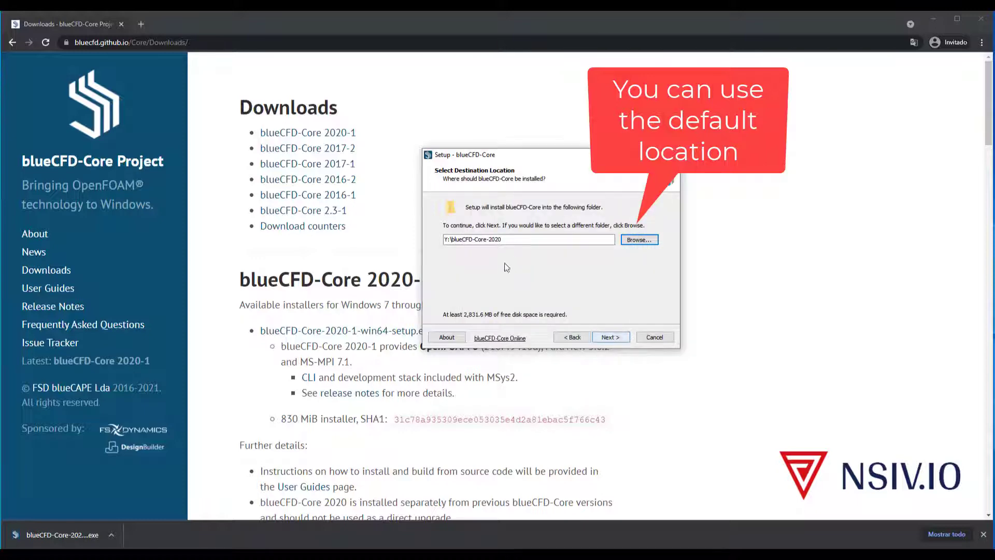
Step: Keep Full Installation and default shortcuts, then start installing to Y:\blueCFD-Core-2020
left_click(611, 336)
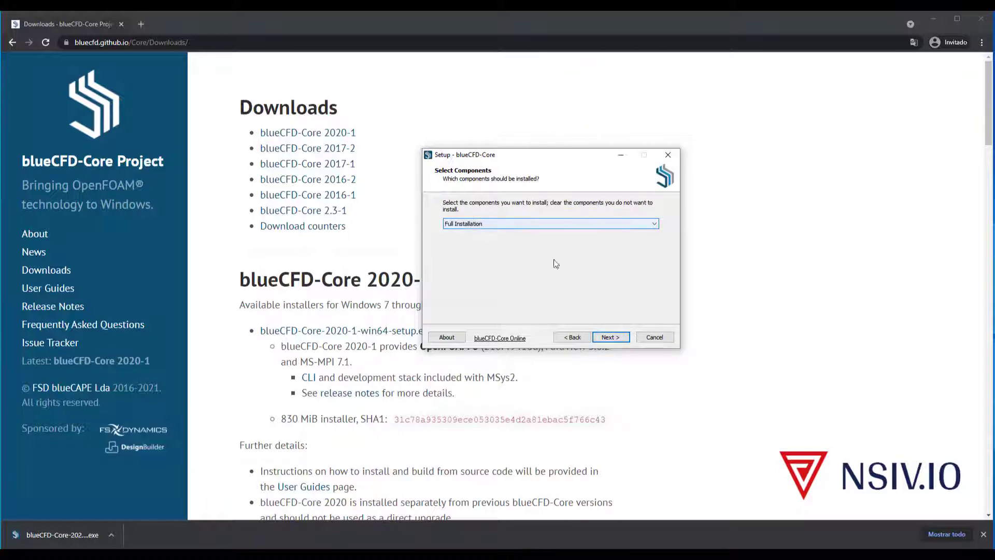
left_click(611, 337)
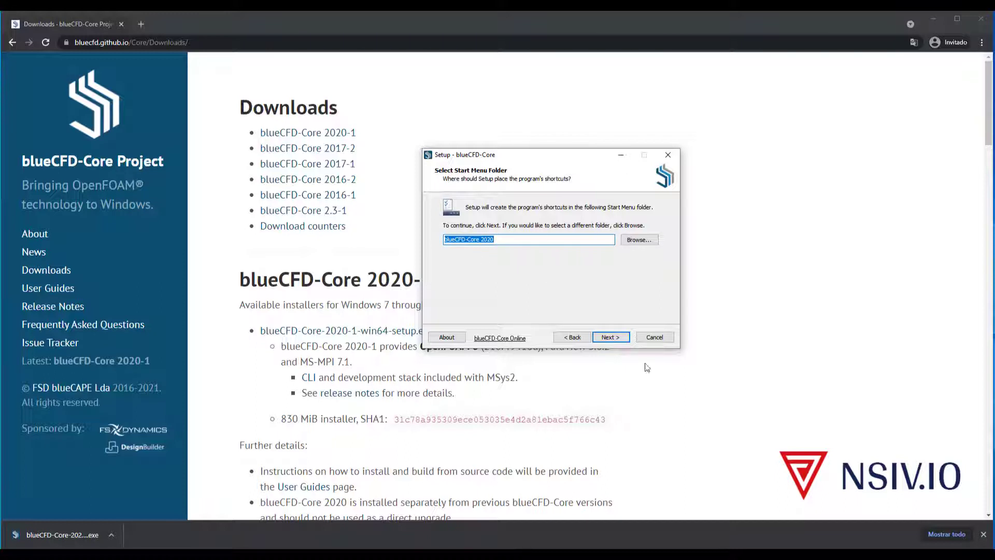
left_click(611, 337)
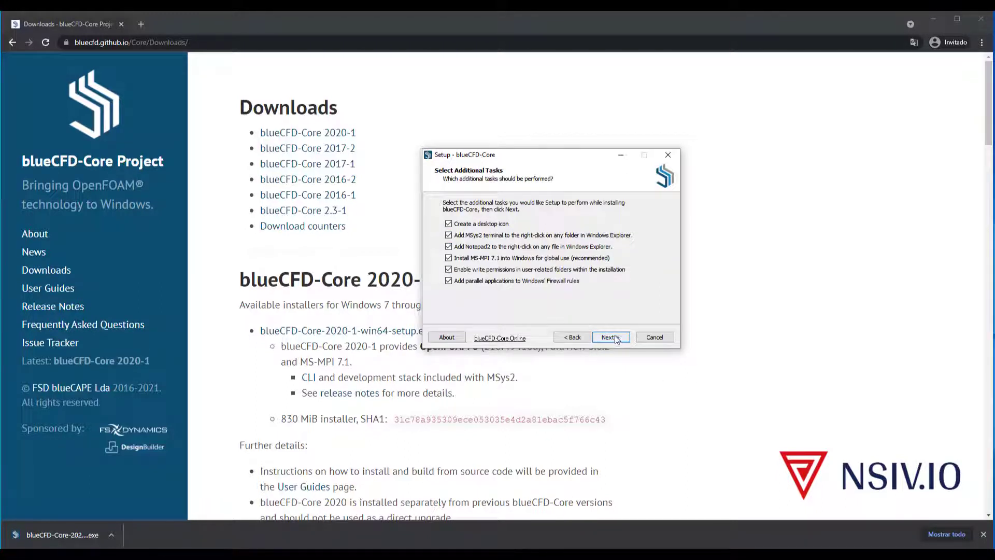
left_click(610, 336)
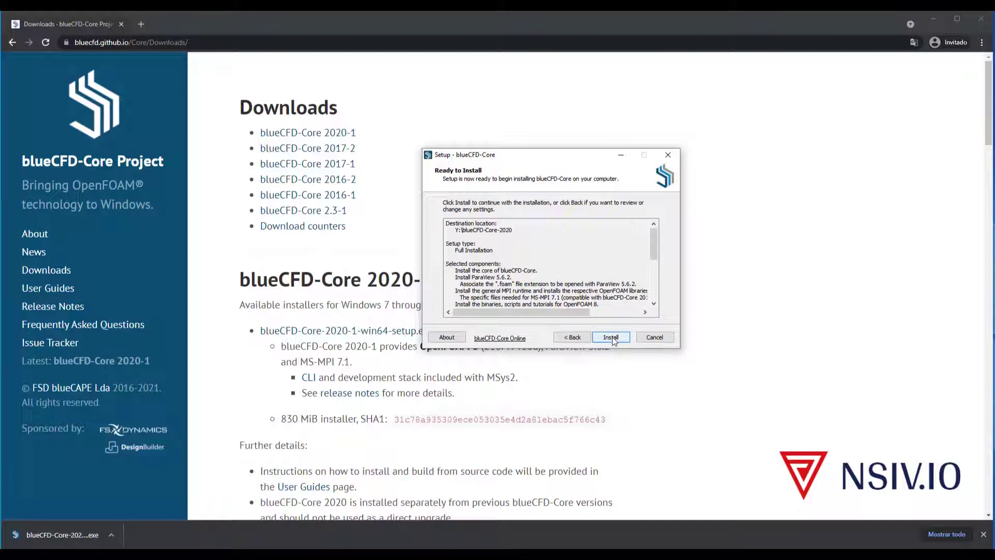
left_click(611, 336)
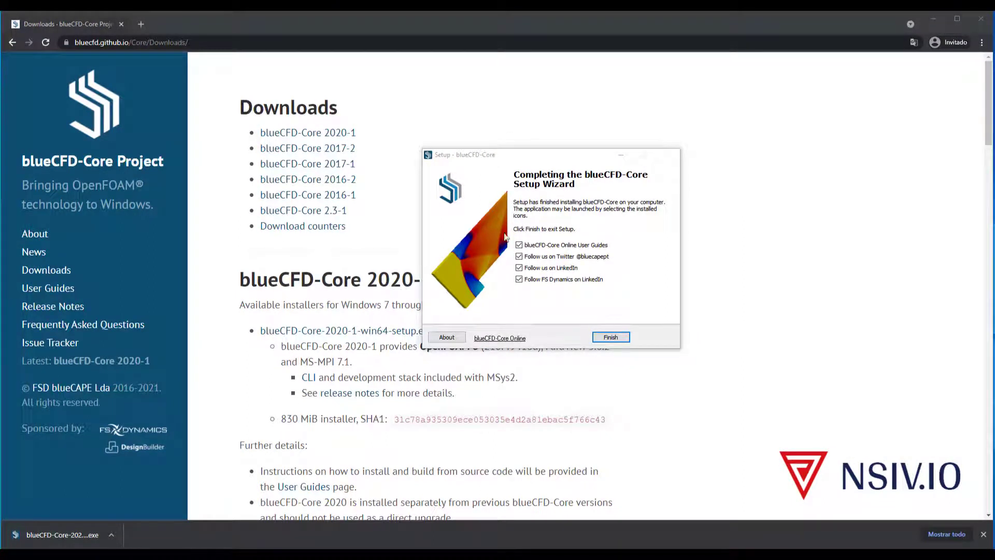
mouse_move(600, 366)
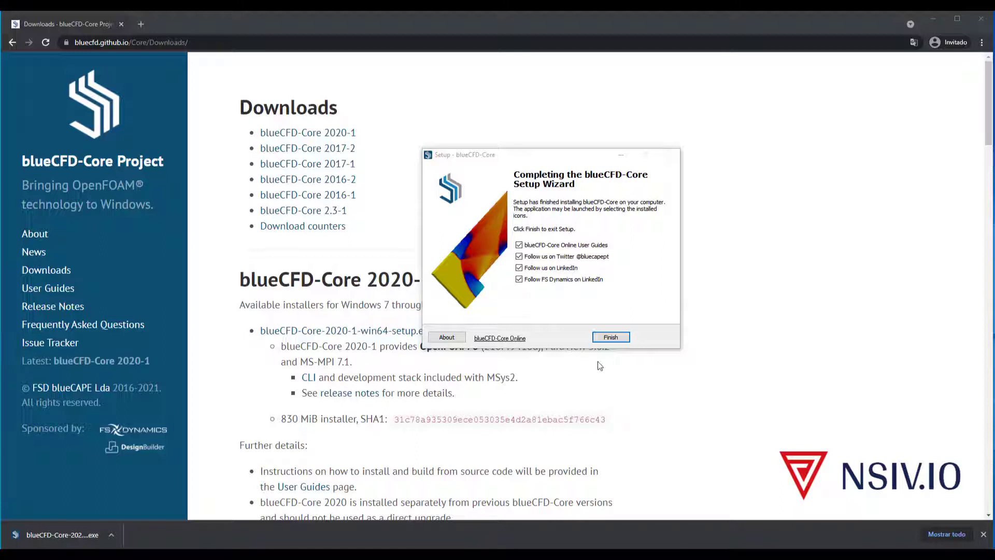
Step: Finish the completed setup wizard and minimize Chrome to reveal the desktop
left_click(611, 337)
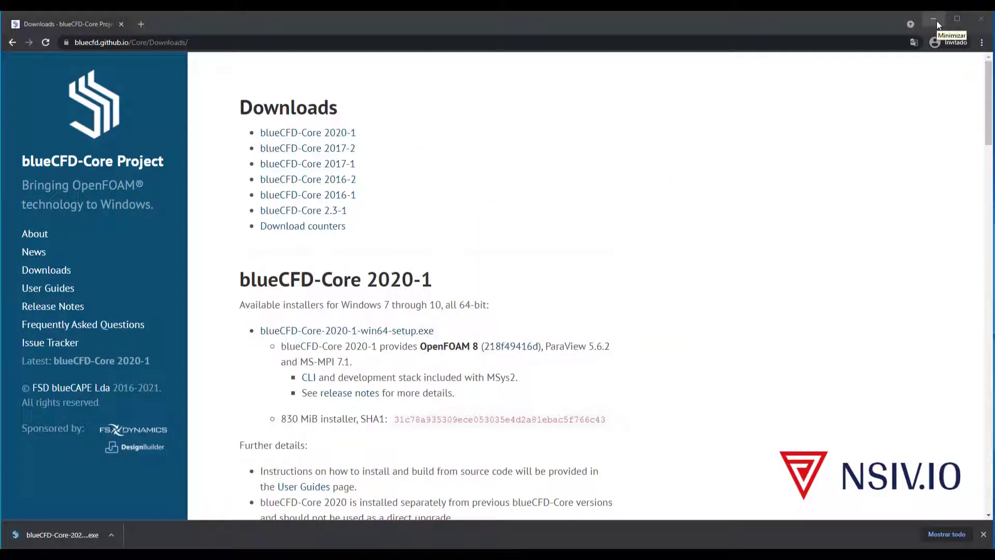
left_click(935, 19)
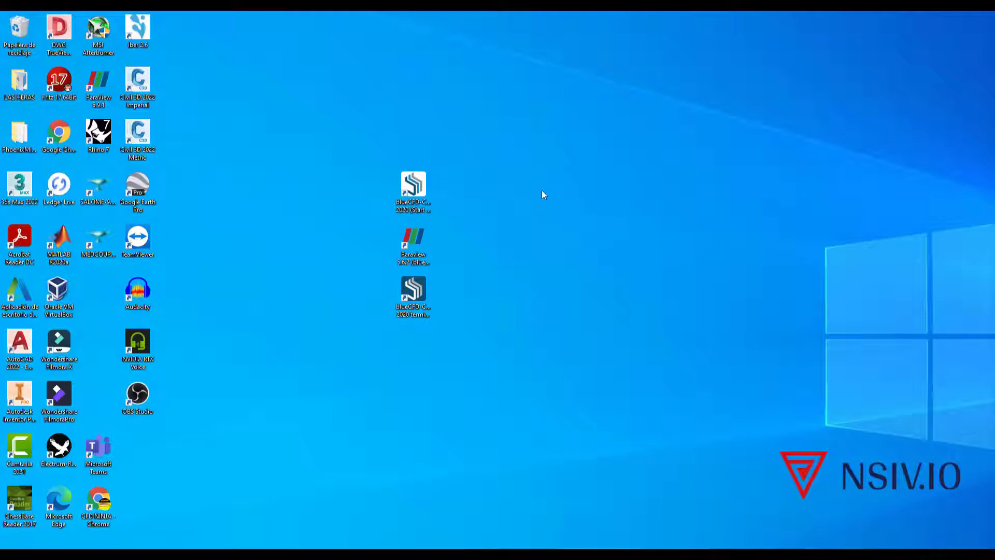
Step: Open the blueCFD-Core 2020 installation folder from its new desktop shortcut
left_click(412, 188)
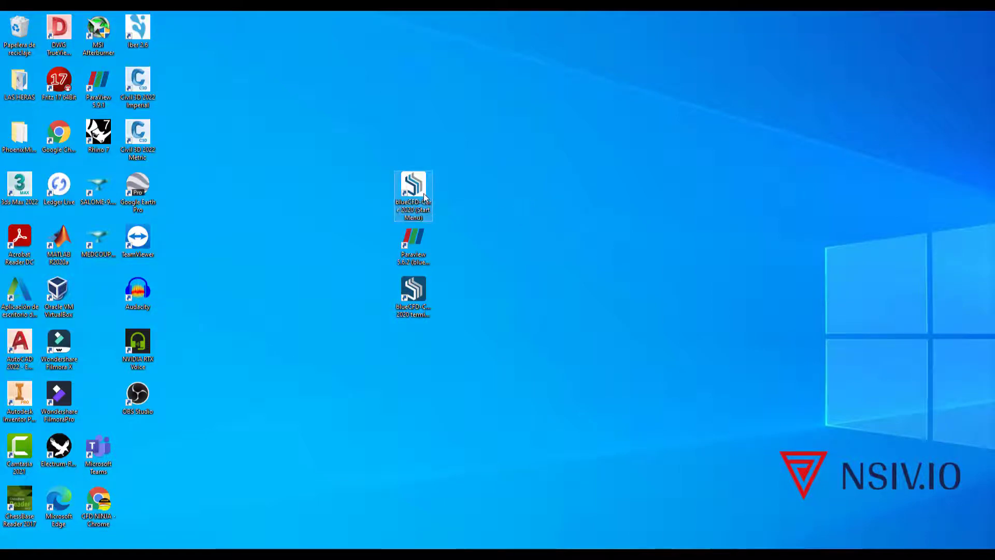
double_click(413, 193)
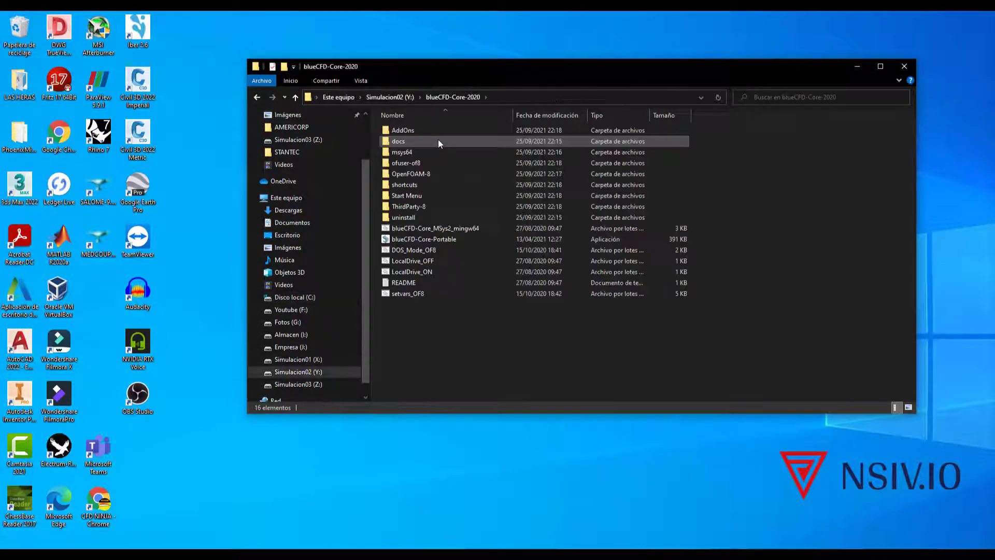
mouse_move(508, 262)
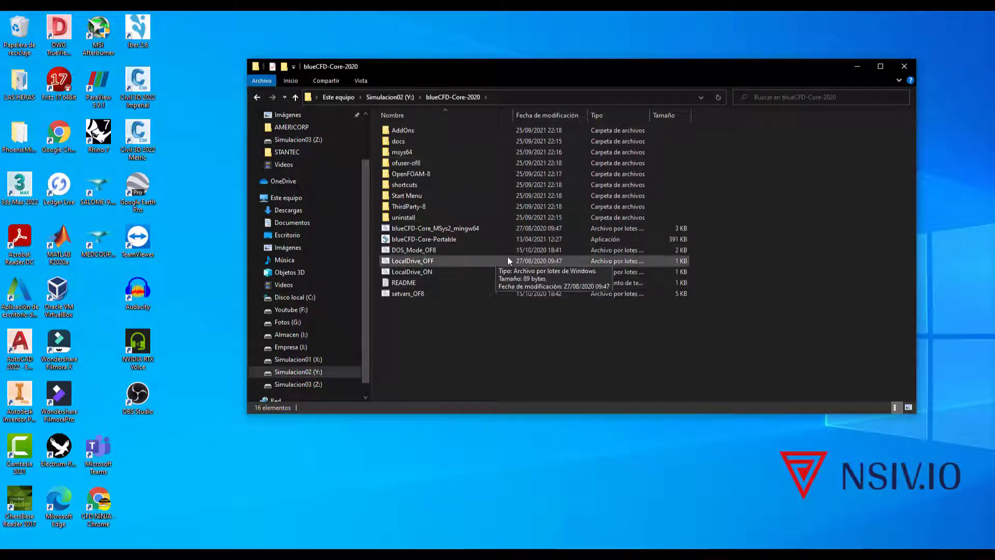
mouse_move(773, 336)
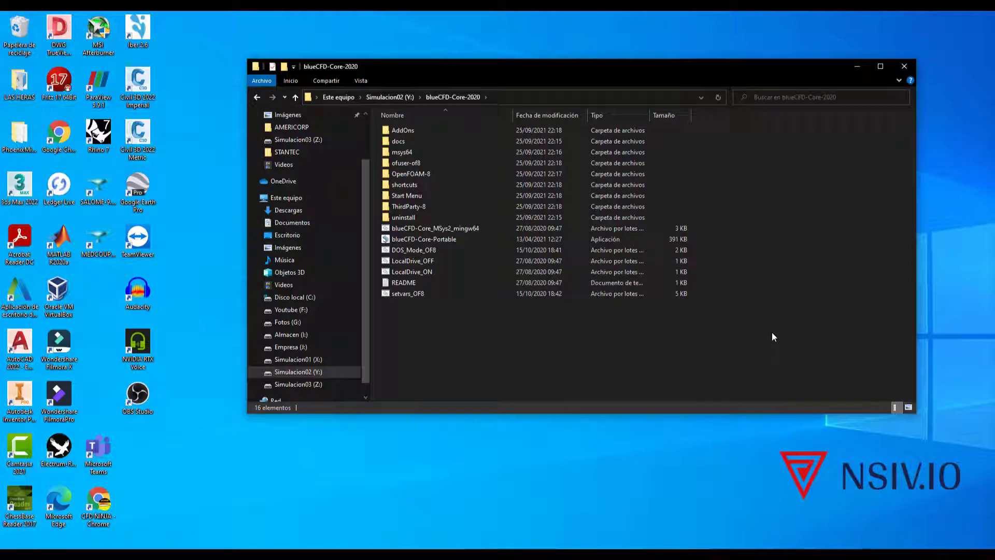
mouse_move(777, 328)
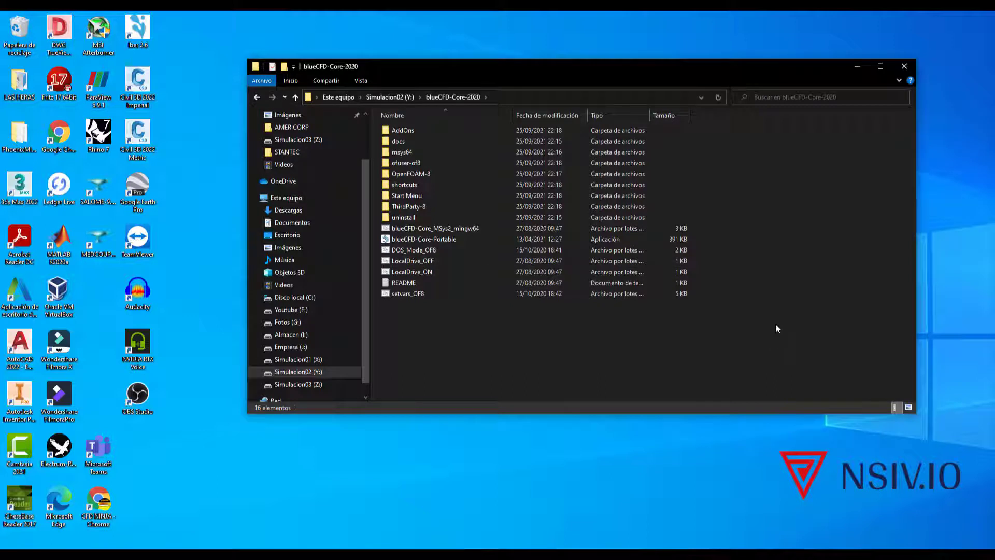
mouse_move(867, 325)
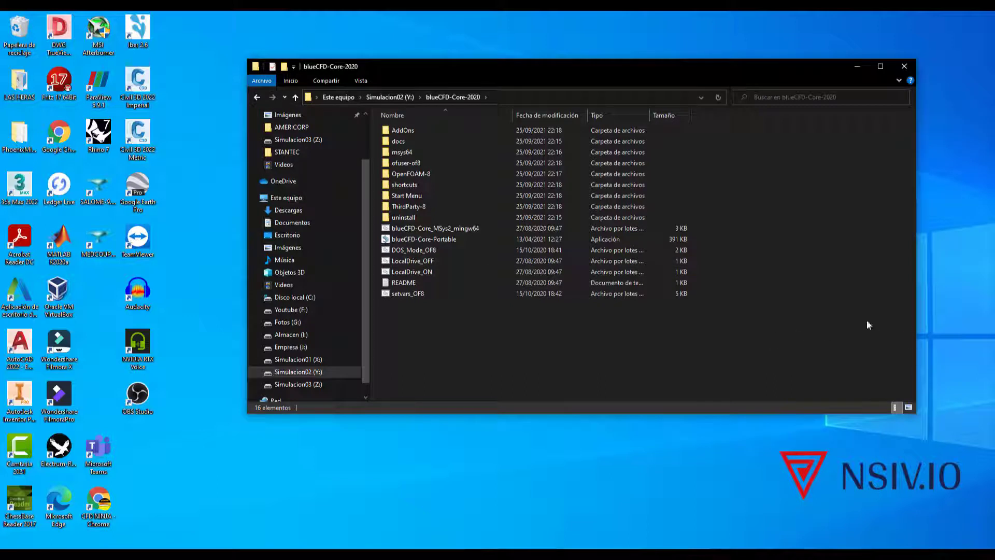
Step: Browse into OpenFOAM-8 and its tutorials folder within blueCFD-Core-2020
left_click(411, 174)
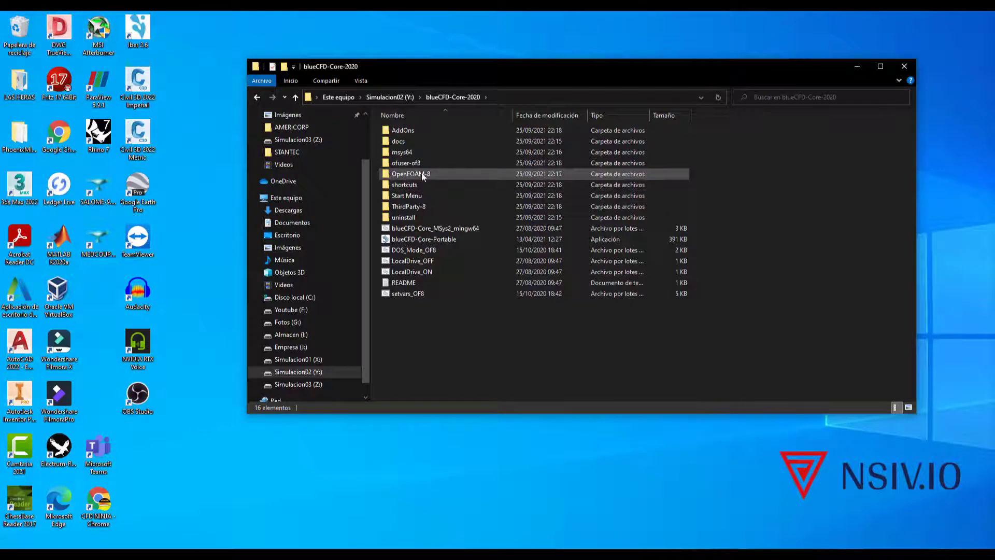
double_click(409, 174)
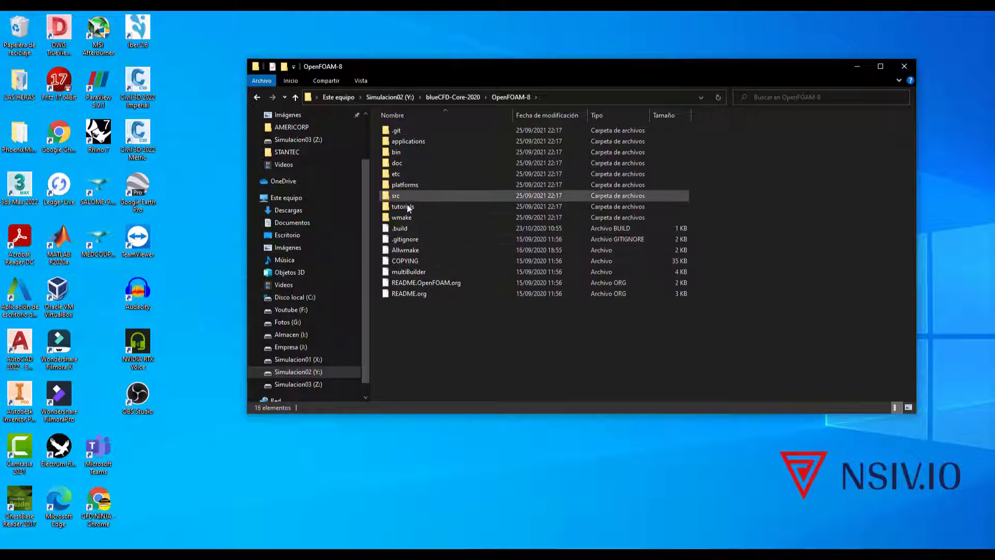
double_click(402, 207)
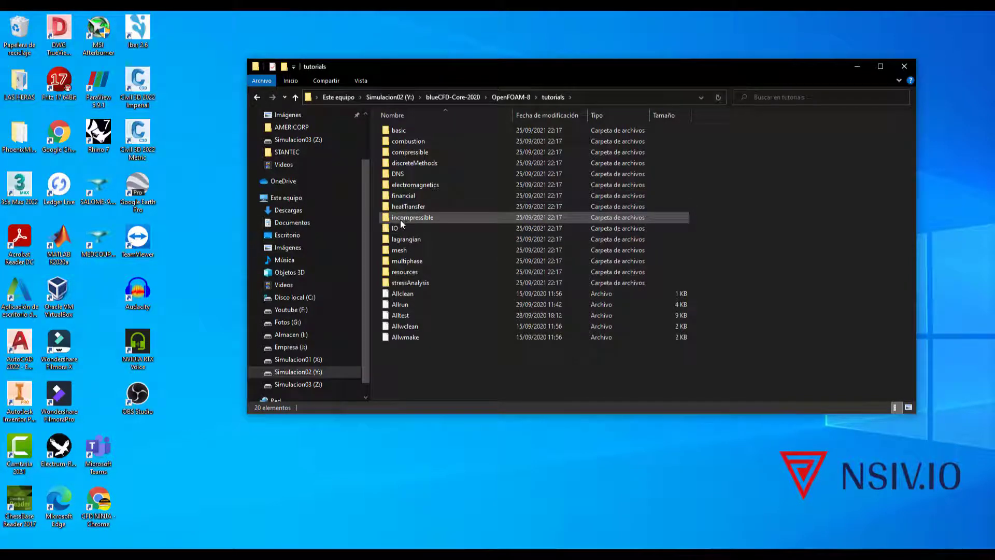
mouse_move(423, 236)
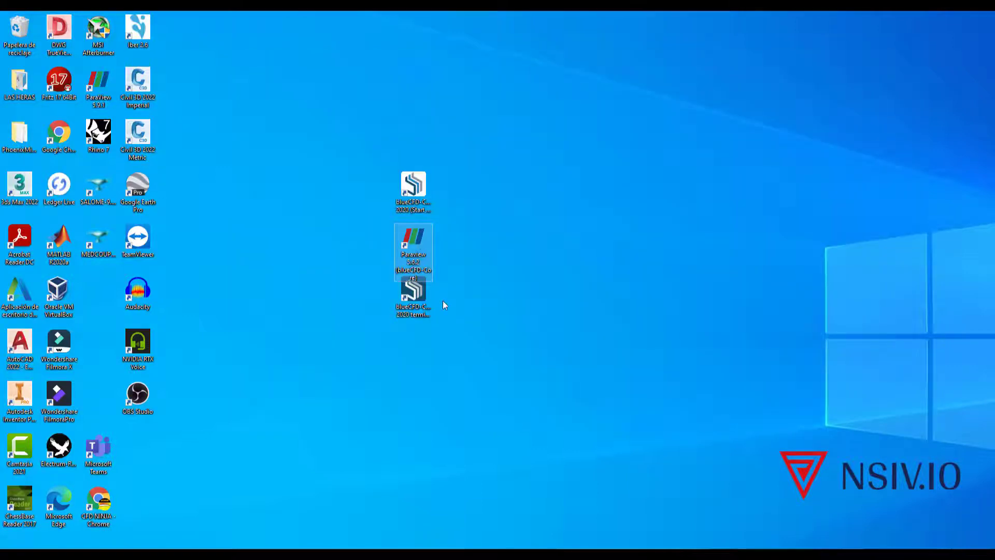
double_click(412, 252)
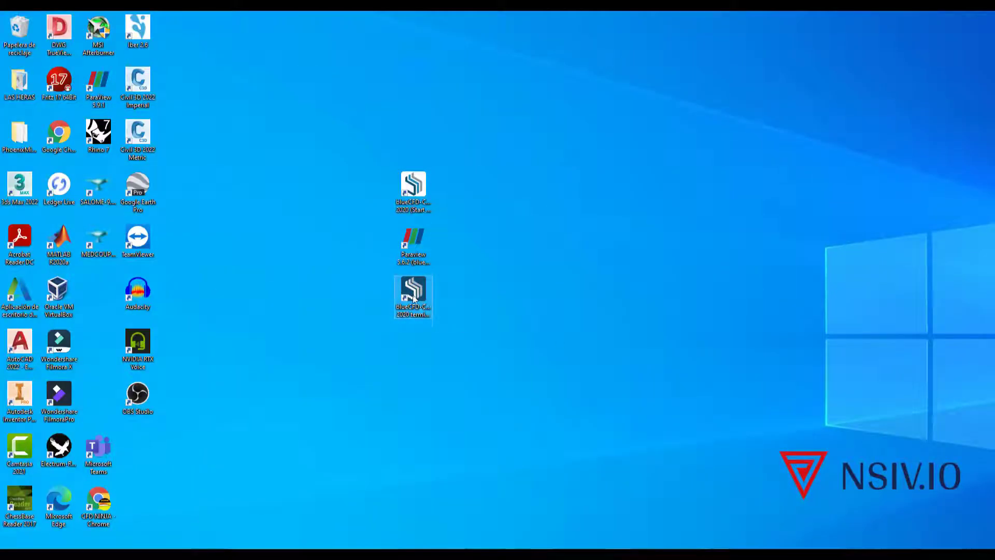
left_click(412, 295)
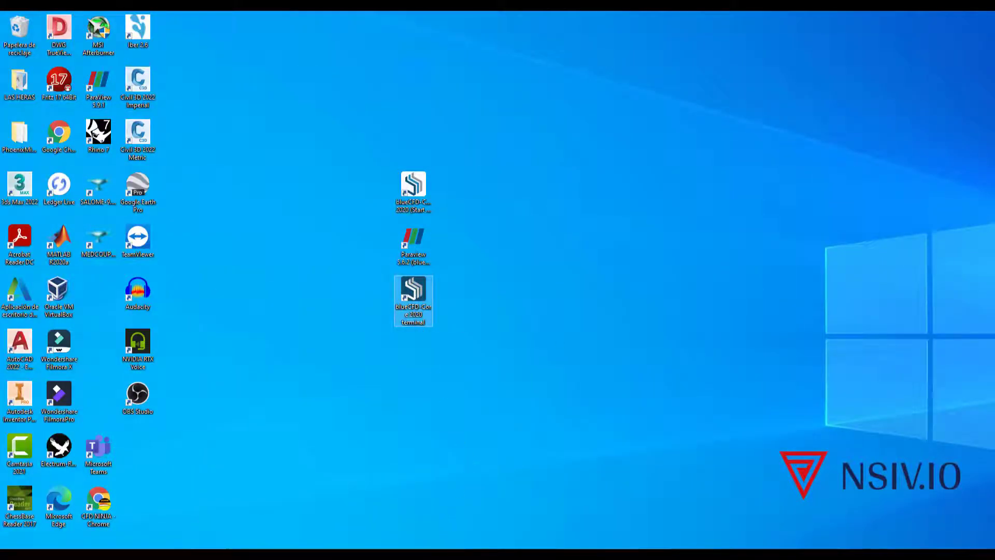
double_click(412, 296)
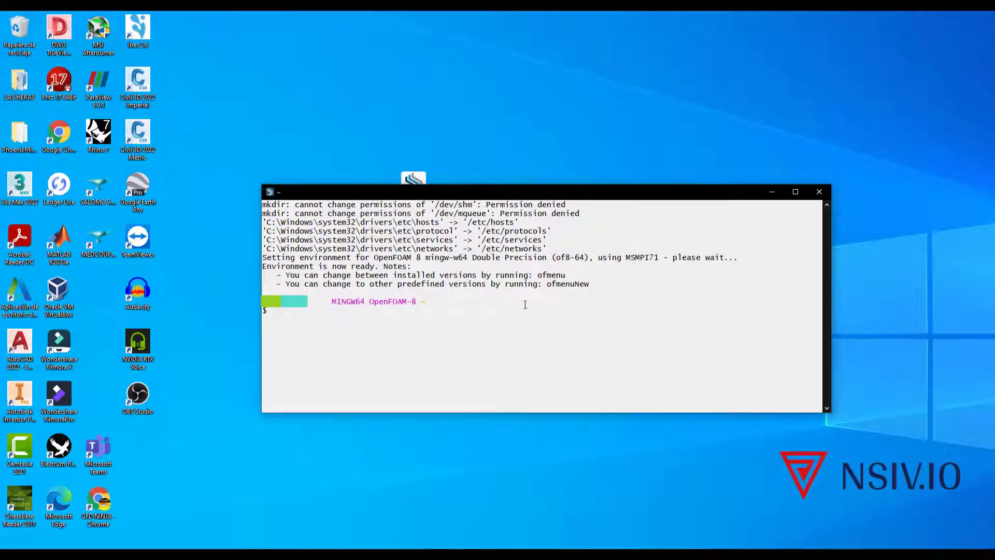
left_click(818, 192)
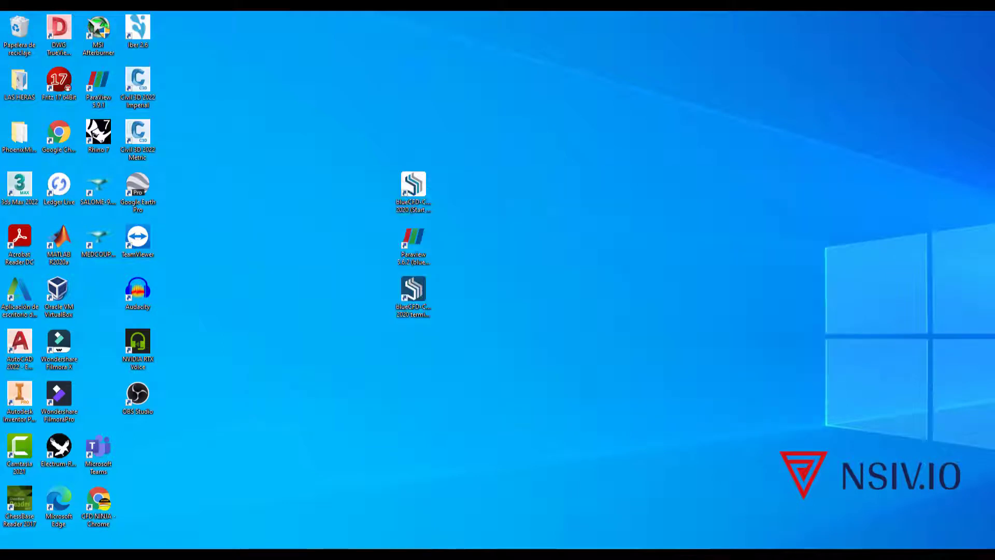